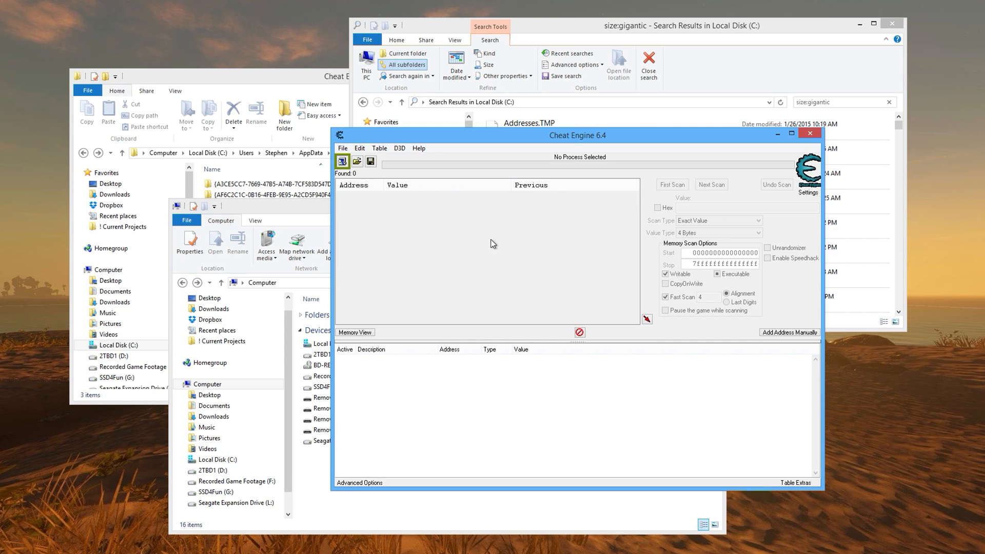
{"action": "mouse_move", "coordinate": [482, 245]}
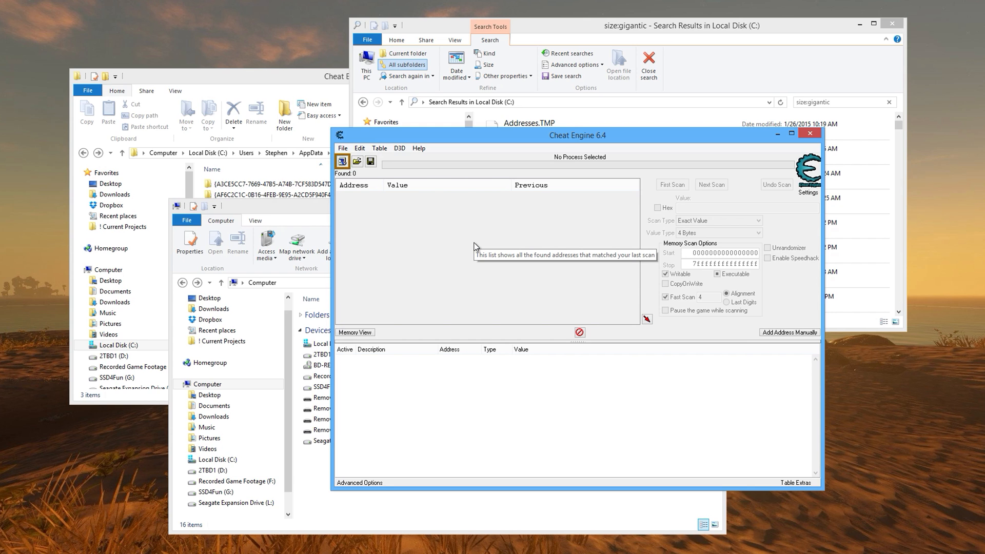
{"action": "mouse_move", "coordinate": [398, 202]}
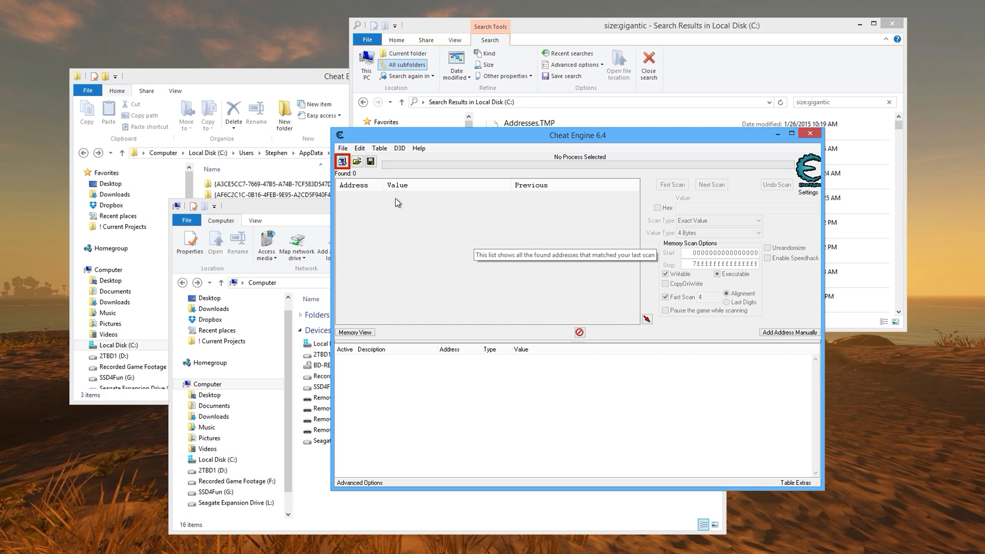
{"action": "mouse_move", "coordinate": [508, 146]}
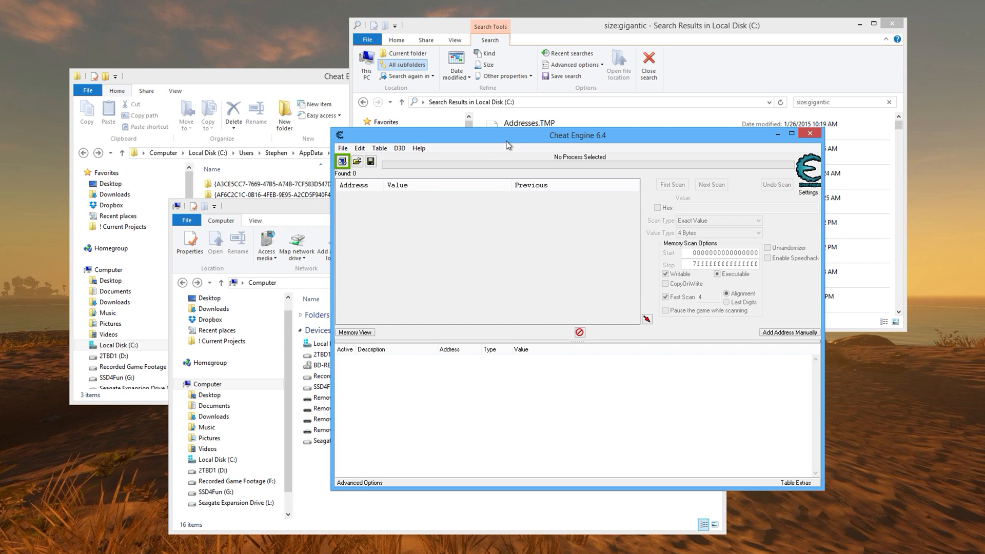
- In Scan Settings, tick 'Don't store the temporary scanfiles in the windows tempdir'
{"action": "left_click", "coordinate": [343, 161]}
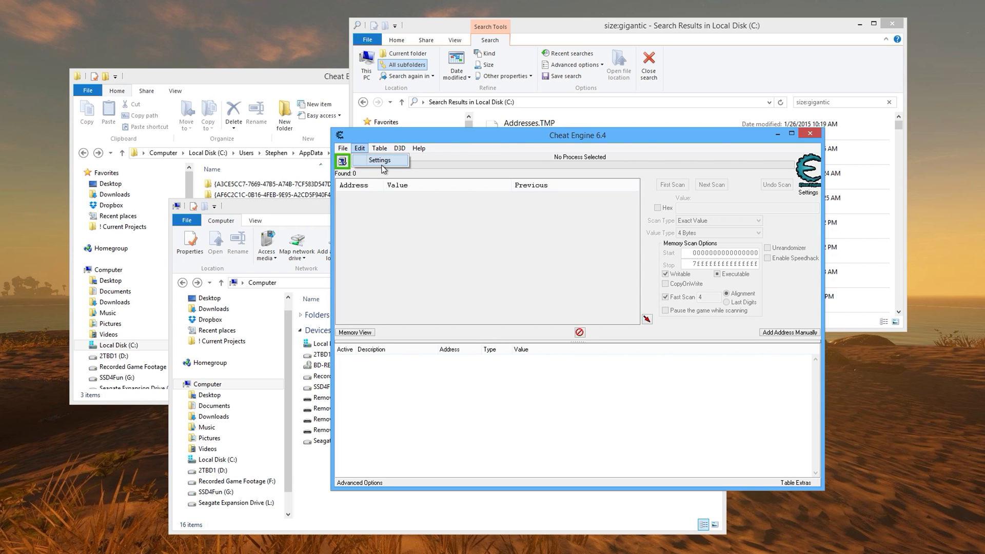
{"action": "left_click", "coordinate": [380, 160]}
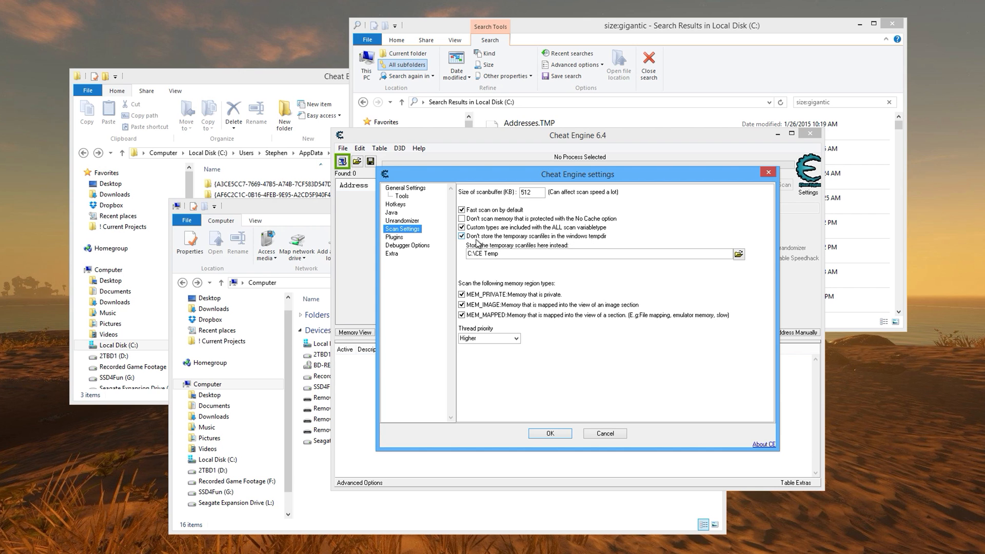
{"action": "left_click", "coordinate": [491, 254]}
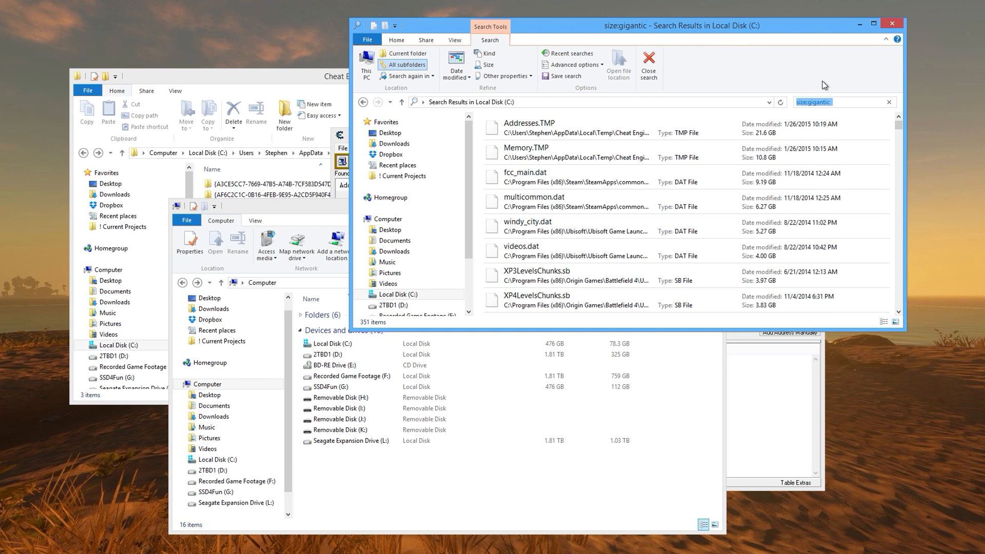
{"action": "left_click", "coordinate": [841, 102]}
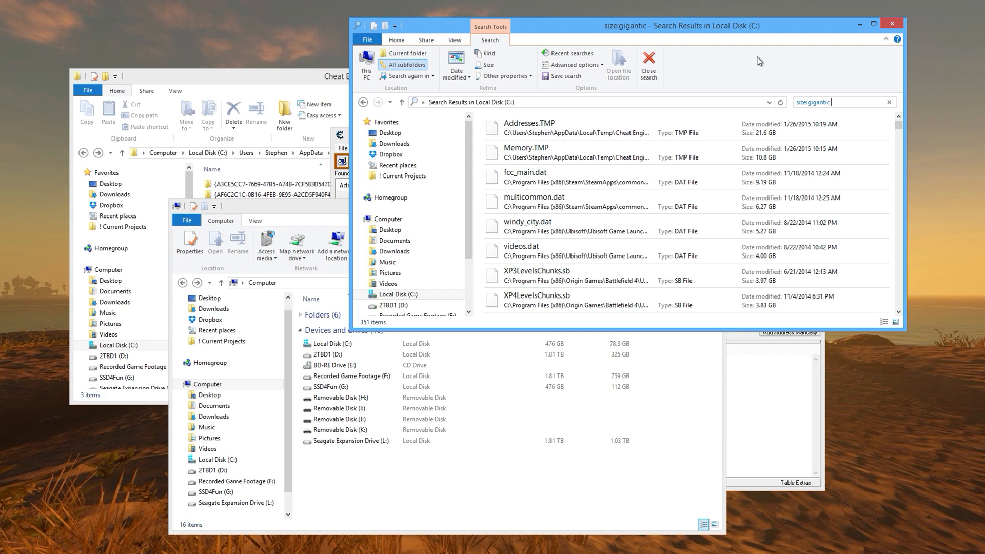
{"action": "left_click", "coordinate": [577, 152]}
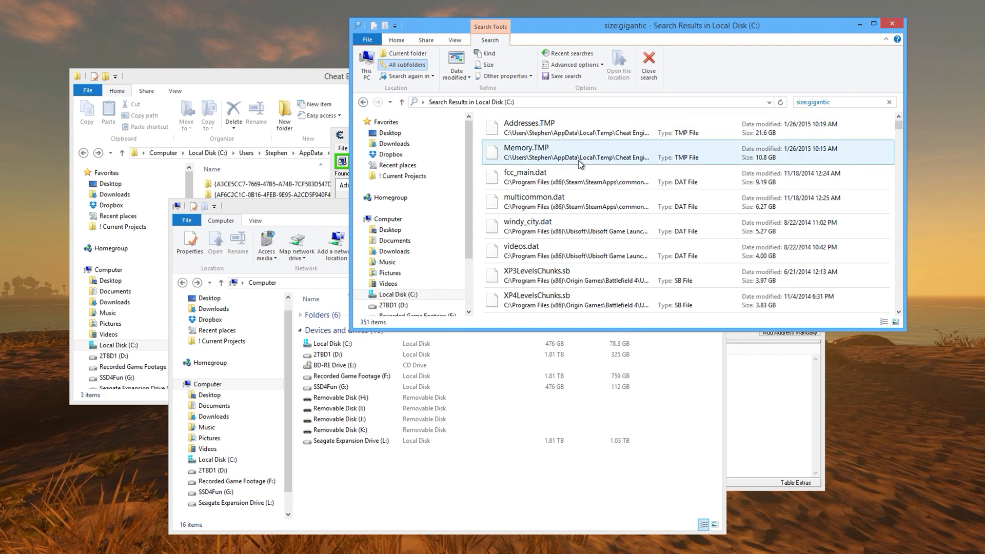
{"action": "mouse_move", "coordinate": [633, 162]}
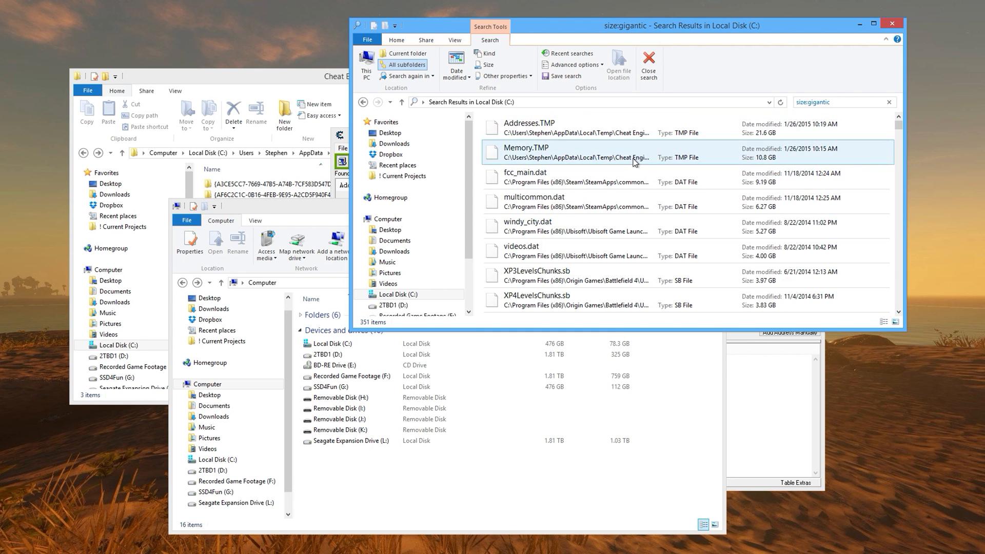
{"action": "left_click", "coordinate": [634, 128]}
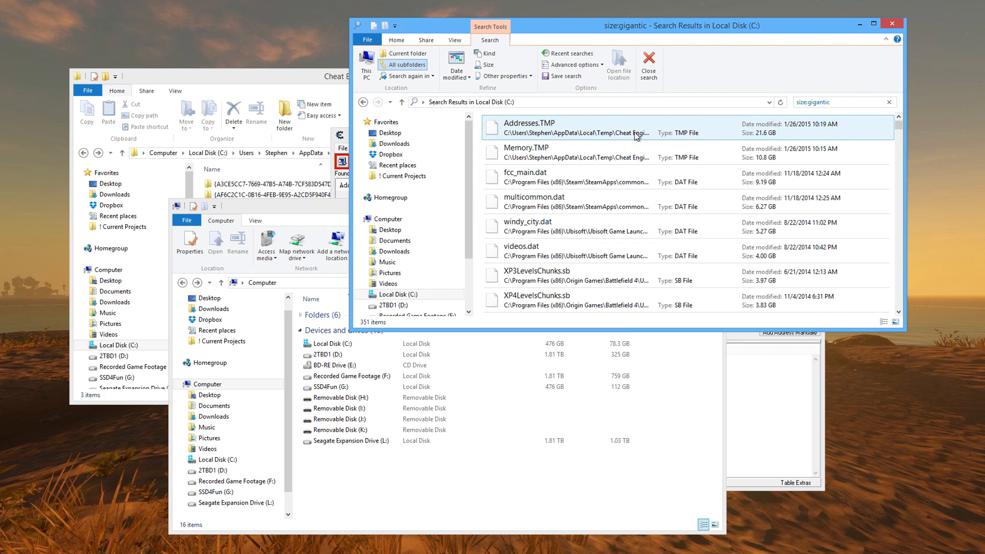
{"action": "mouse_move", "coordinate": [636, 133]}
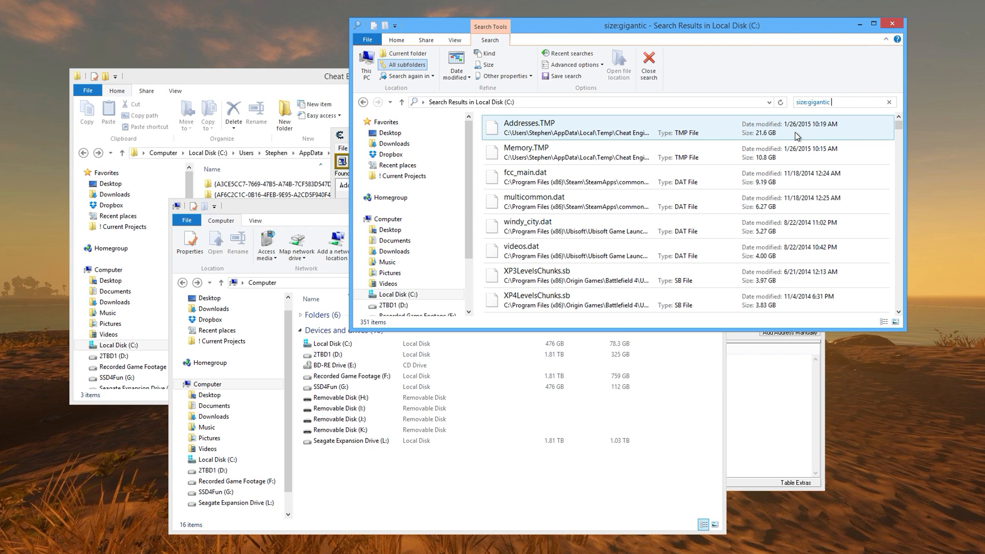
{"action": "left_click", "coordinate": [597, 153]}
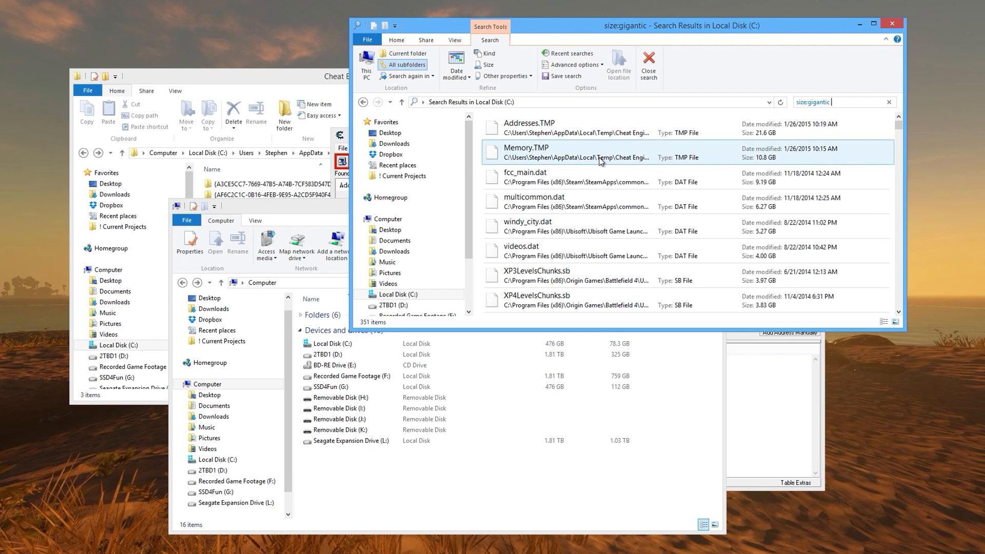
{"action": "mouse_move", "coordinate": [784, 158]}
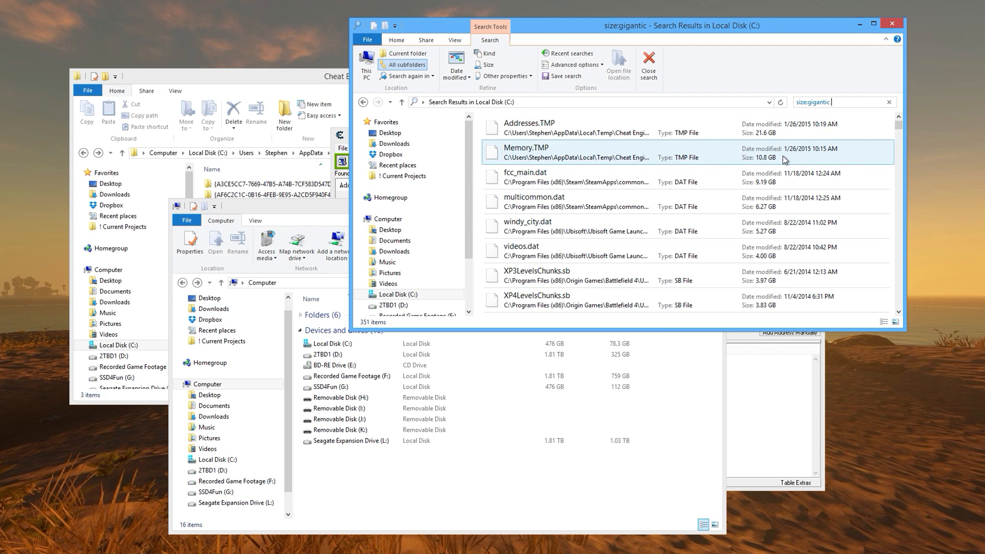
{"action": "left_click", "coordinate": [636, 201]}
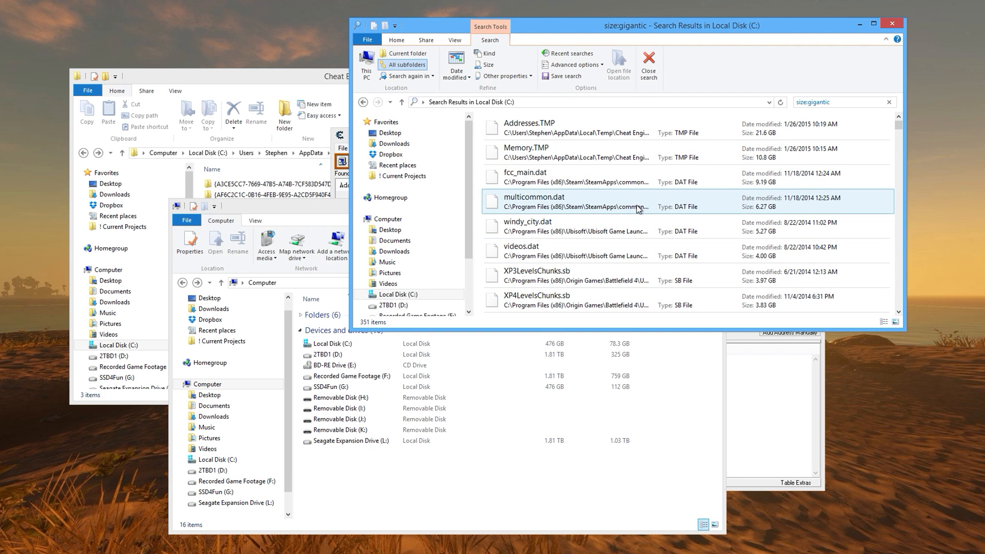
{"action": "left_click", "coordinate": [597, 127]}
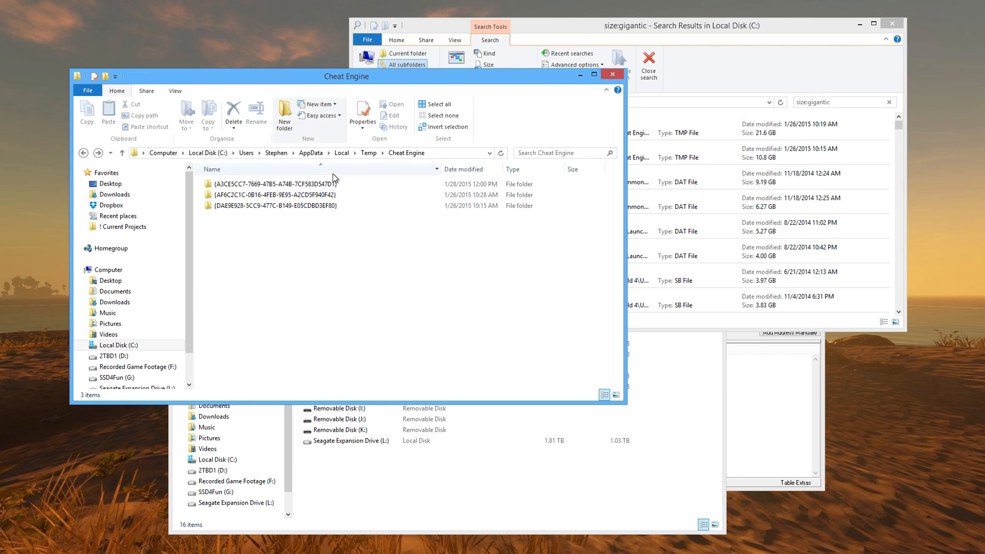
{"action": "mouse_move", "coordinate": [256, 260]}
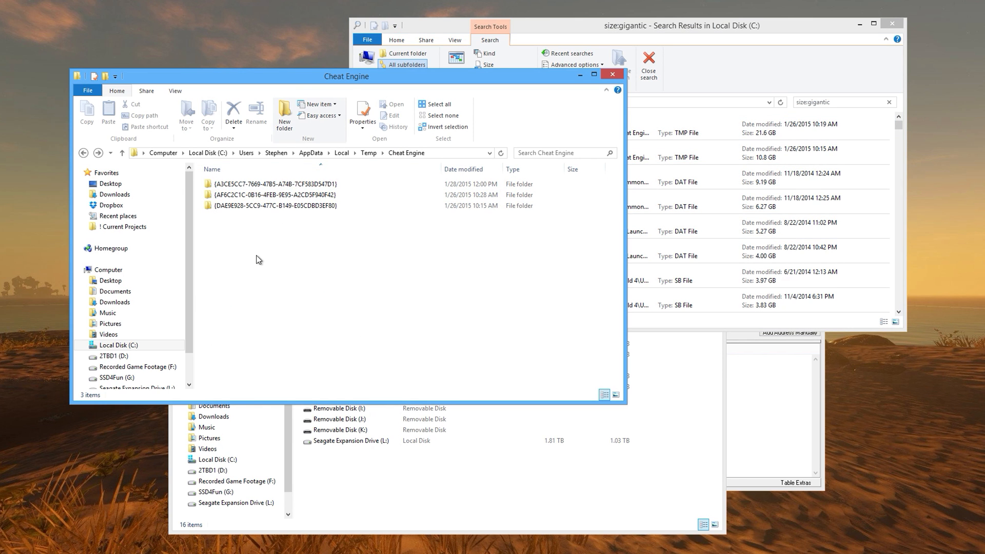
- Select all three GUID temp folders under AppData\Local\Temp\Cheat Engine and delete them
{"action": "left_click", "coordinate": [273, 205]}
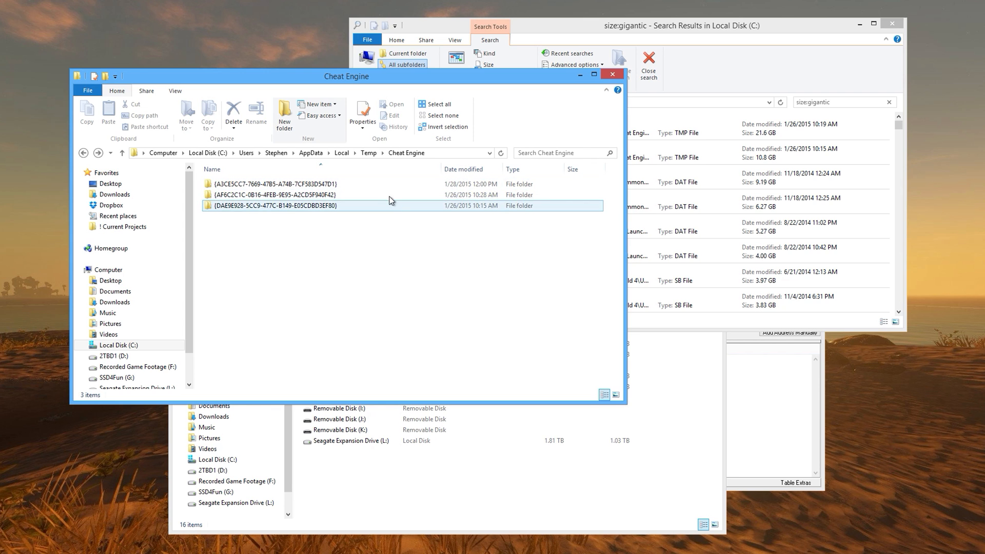
{"action": "left_click", "coordinate": [270, 194]}
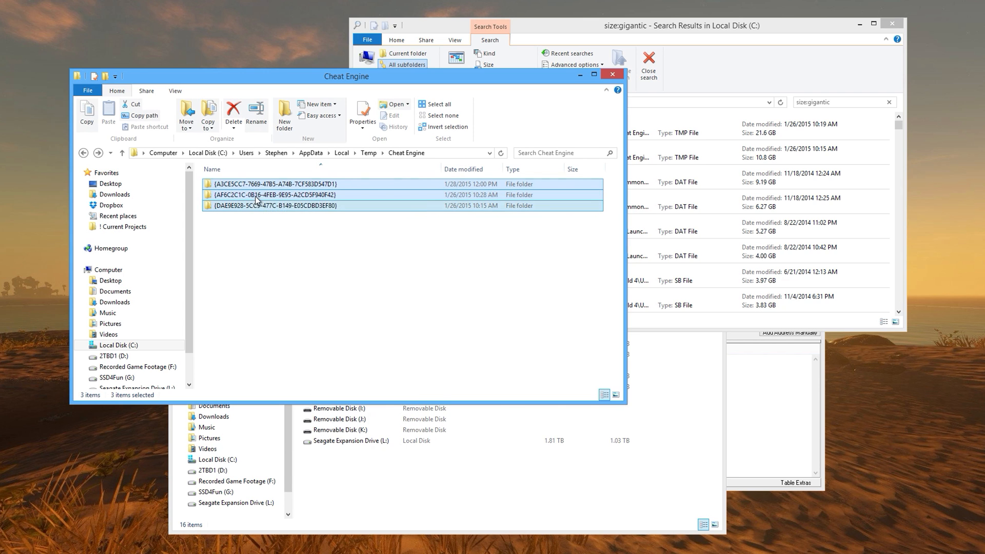
{"action": "left_click", "coordinate": [362, 114]}
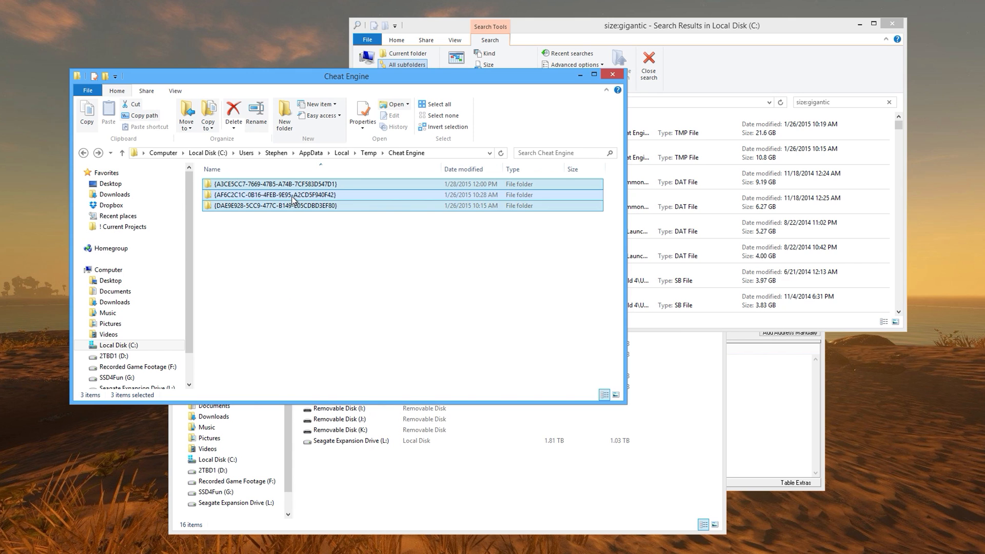
{"action": "left_click", "coordinate": [233, 113]}
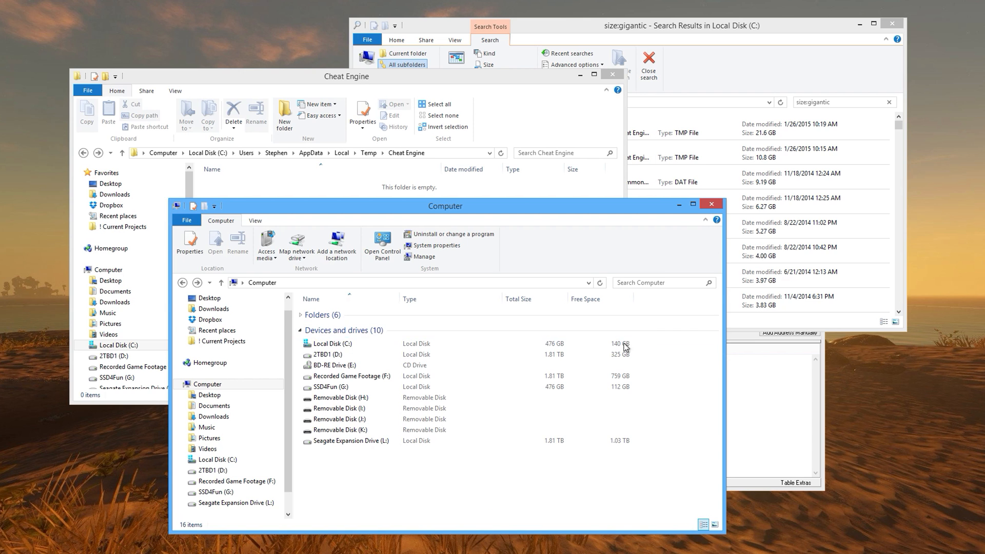
{"action": "mouse_move", "coordinate": [502, 194]}
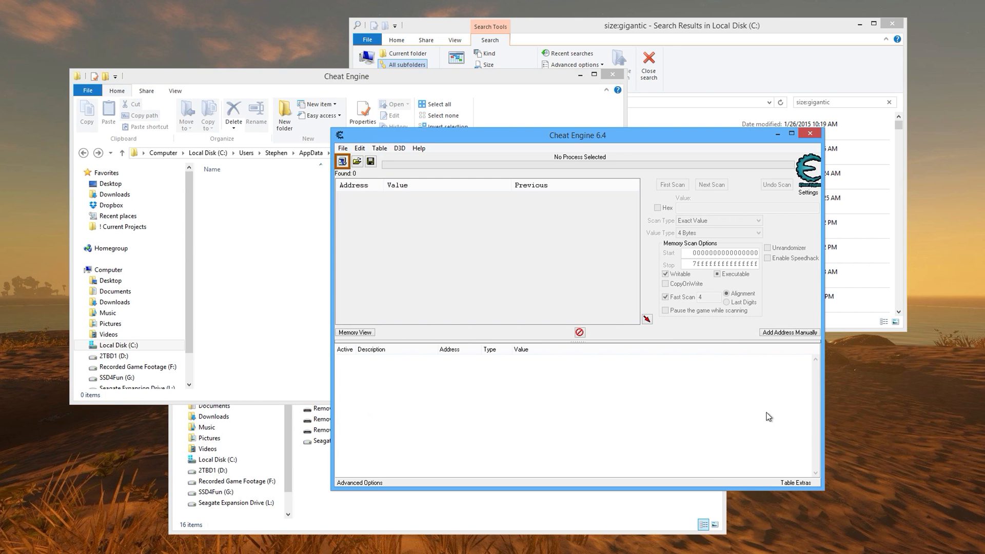
{"action": "mouse_move", "coordinate": [460, 418]}
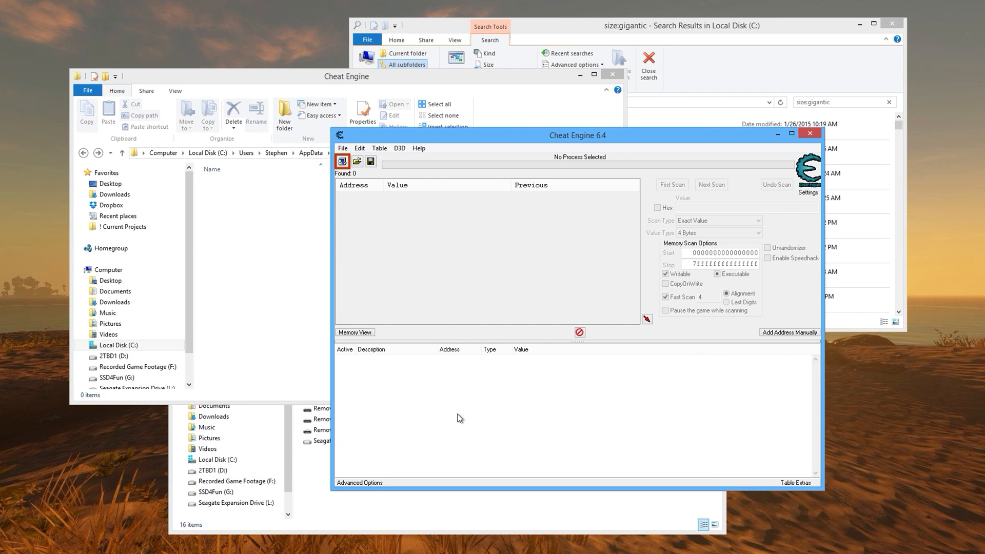